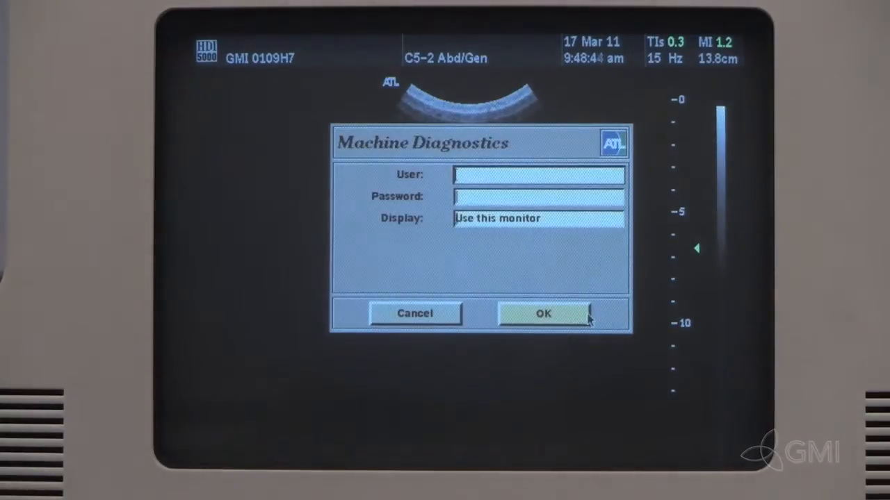
Enter the service user name and password in Machine Diagnostics and confirm the login.
text(cs)
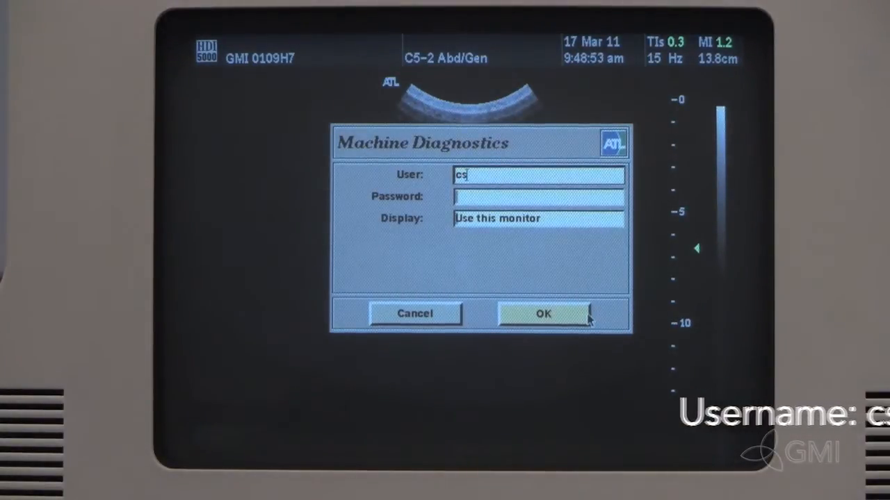
text(r)
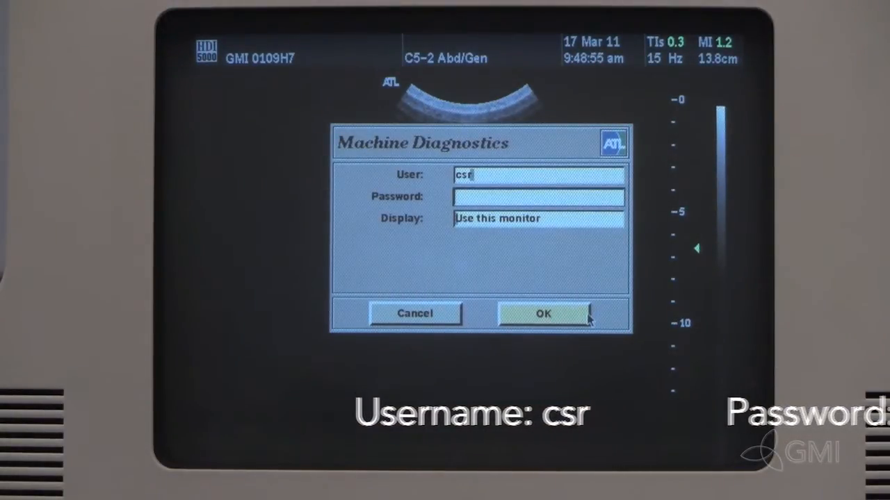
text(user)
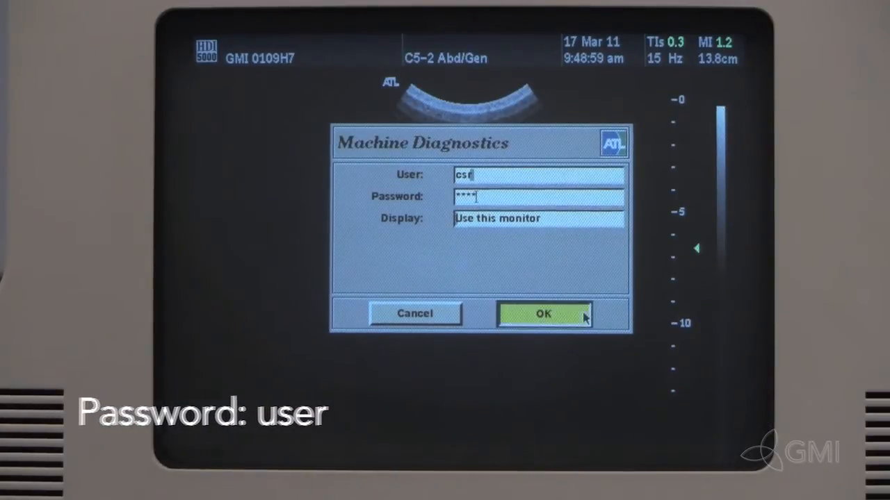
click(544, 314)
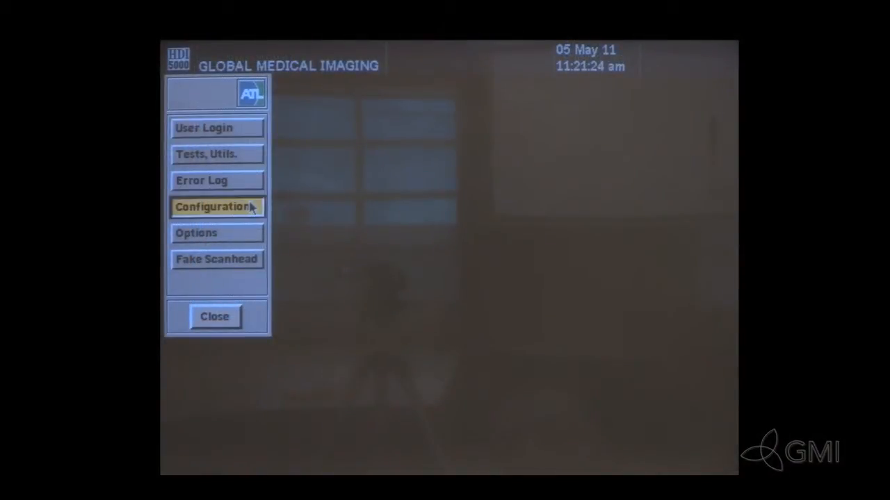
click(216, 205)
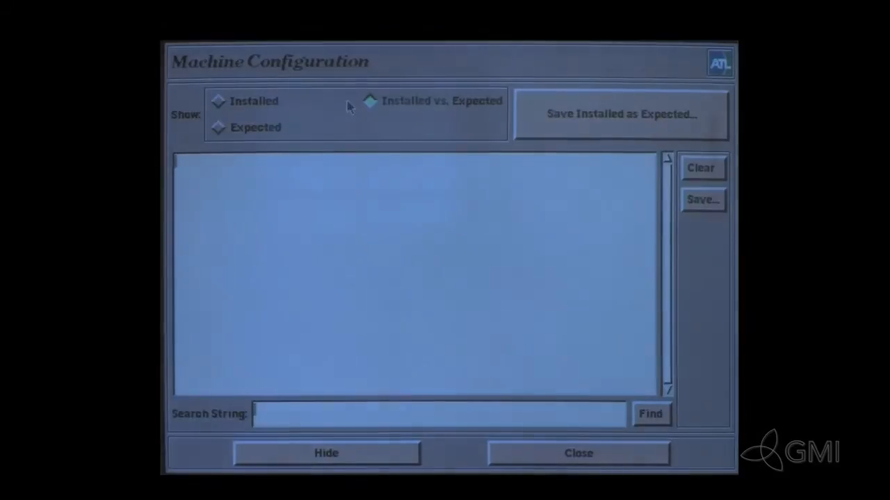
click(370, 100)
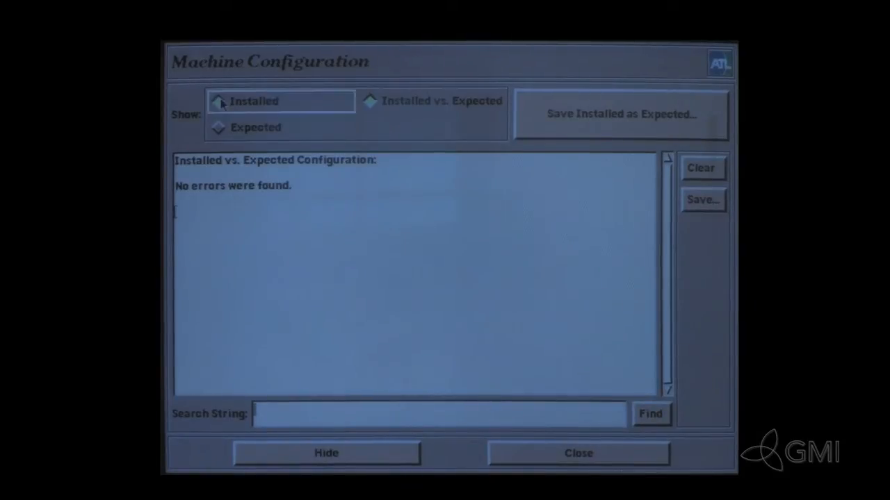
click(217, 100)
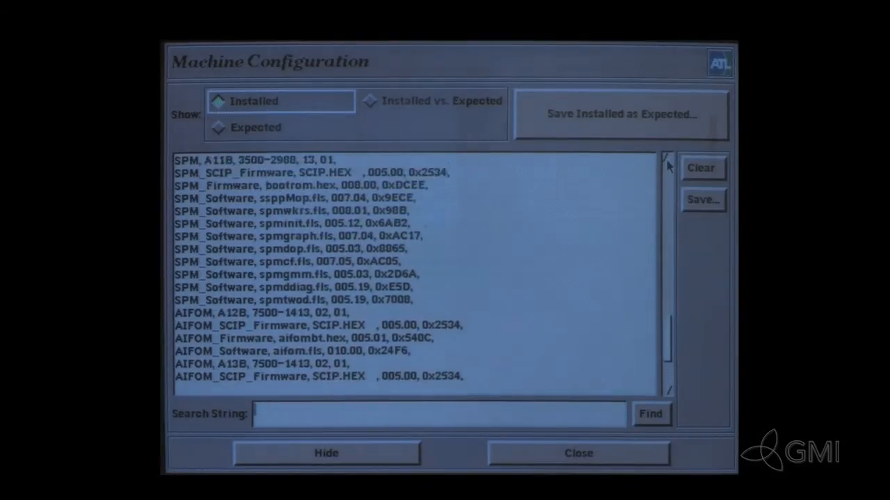
scroll(down, 3)
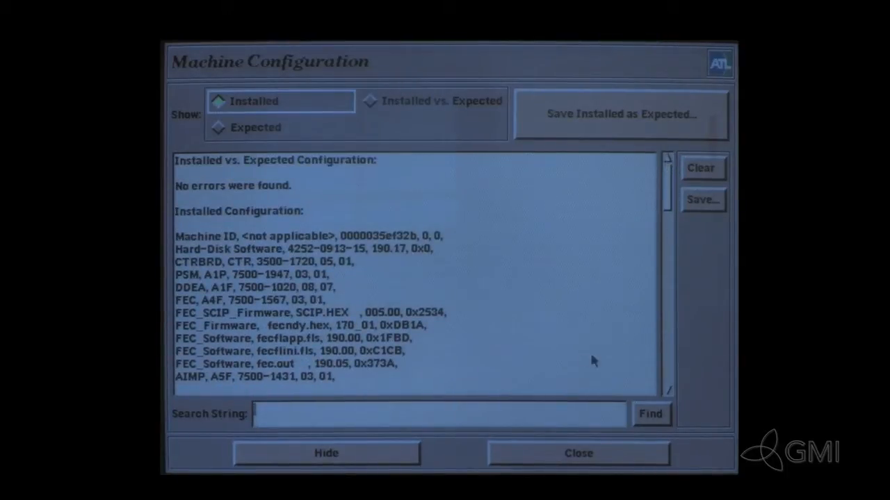
mouse_move(396, 262)
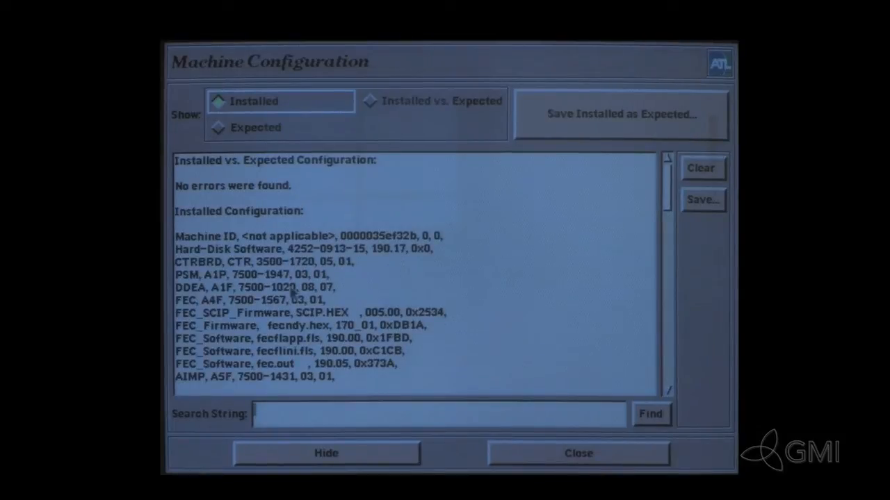
mouse_move(303, 271)
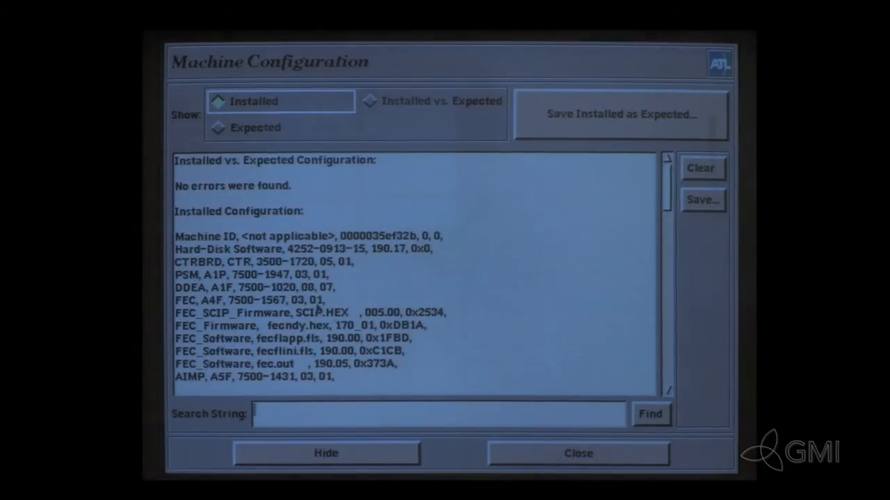
mouse_move(528, 451)
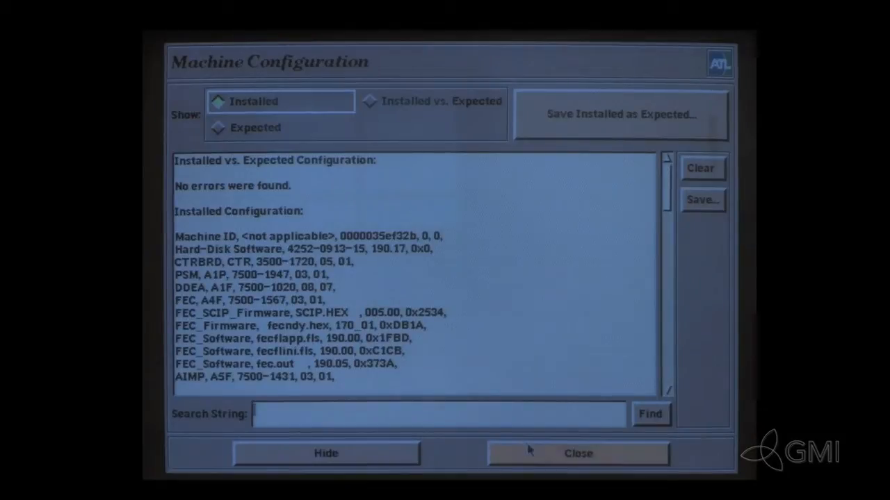
click(578, 453)
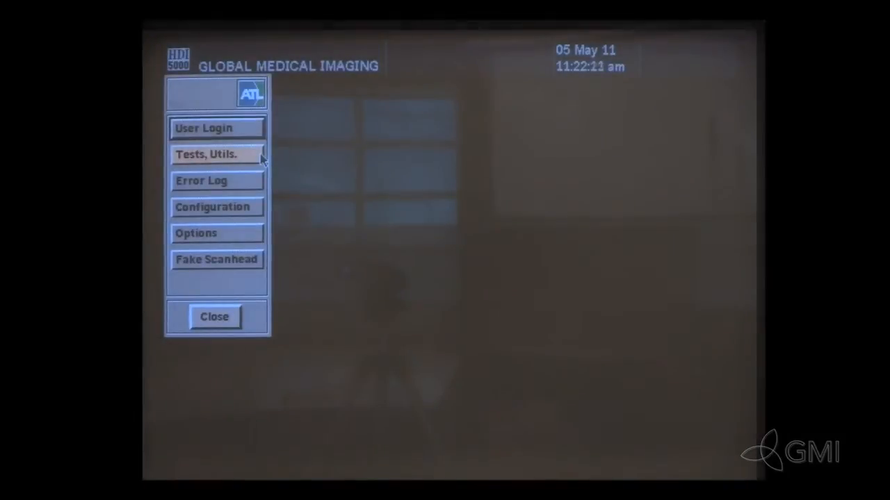
click(197, 233)
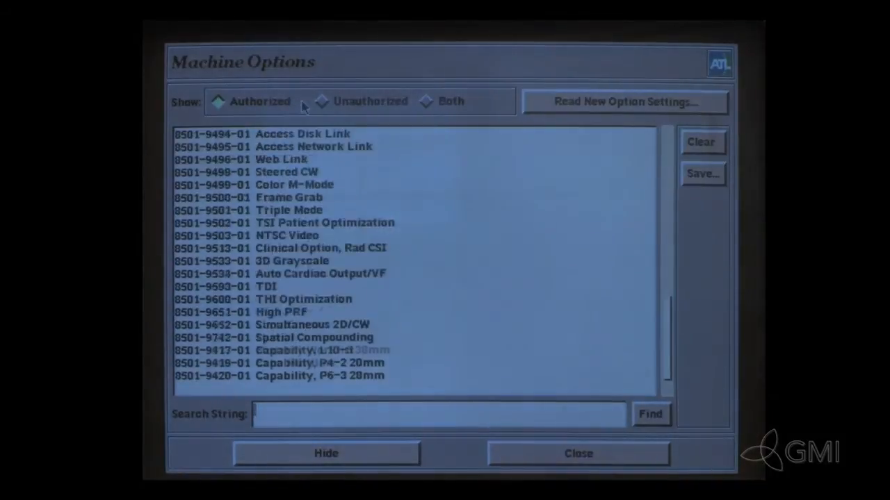
click(425, 101)
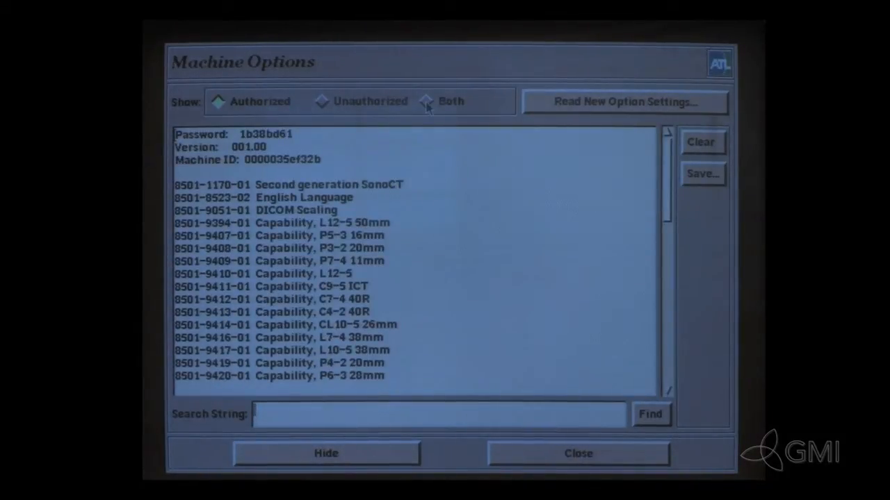
click(426, 102)
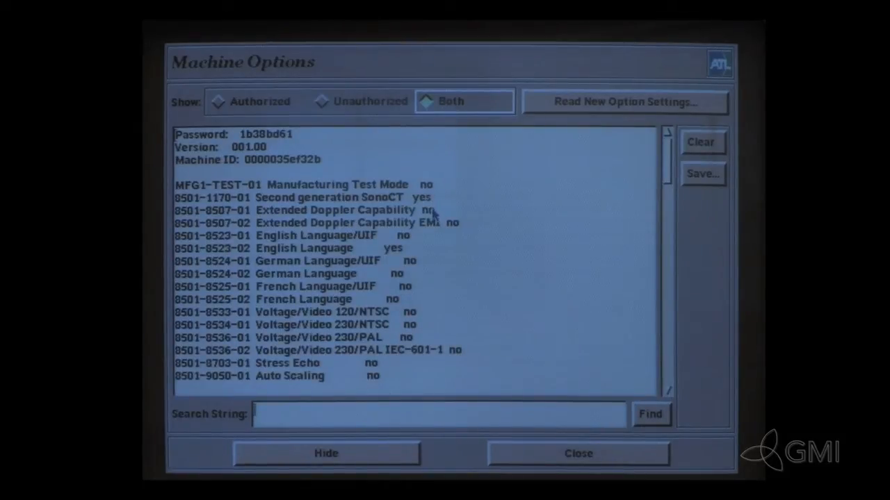
mouse_move(646, 389)
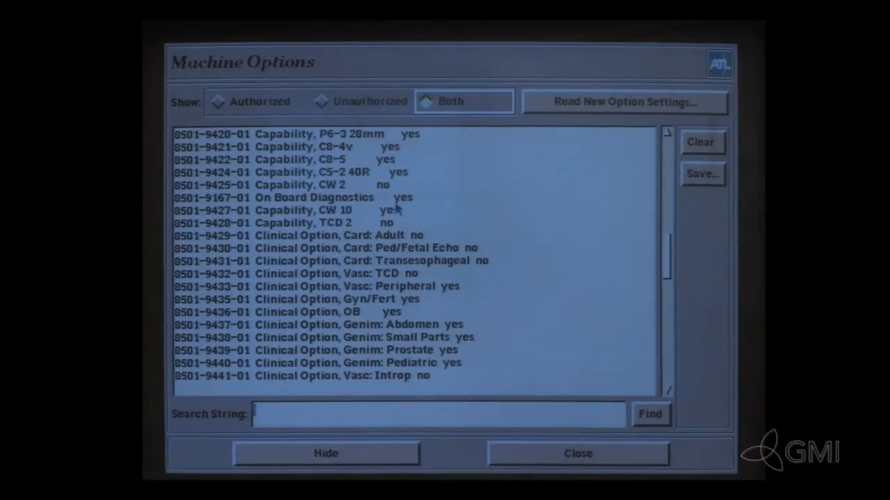
mouse_move(625, 378)
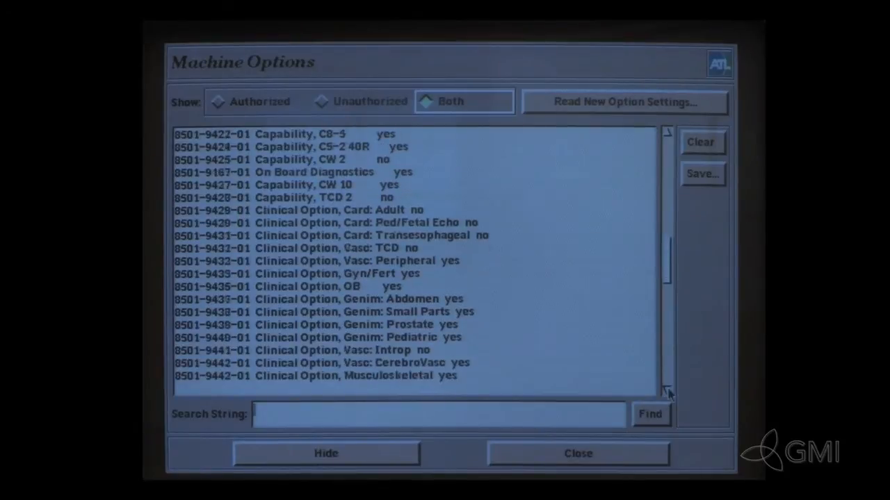
scroll(down, 3)
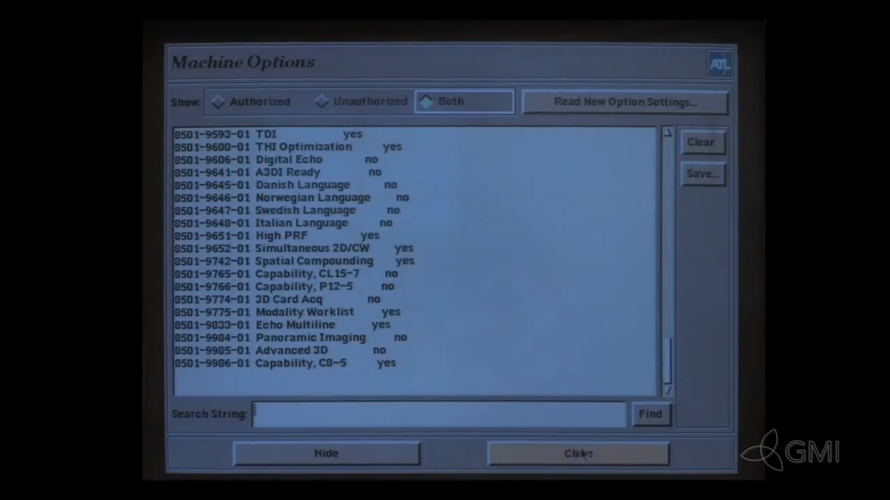
click(578, 453)
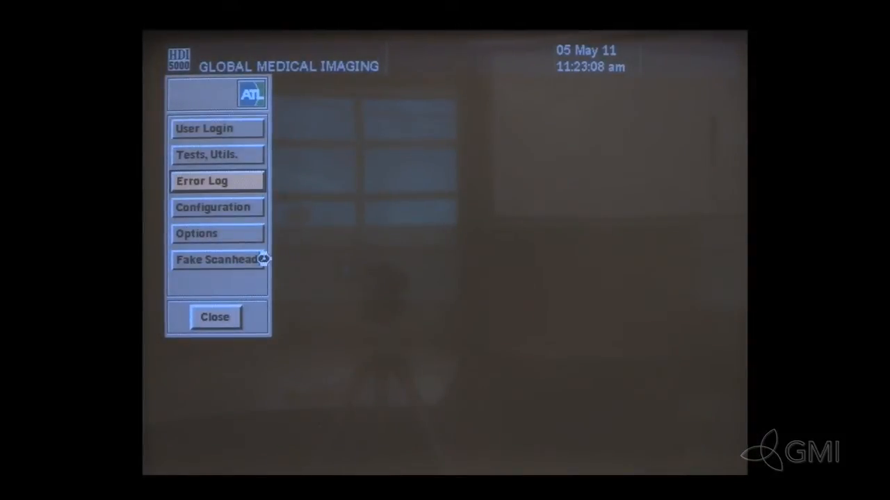
click(202, 181)
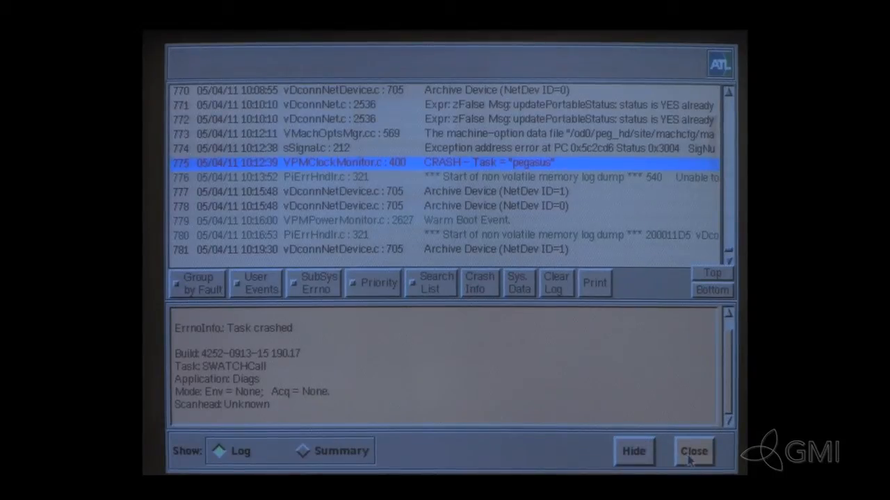
click(692, 451)
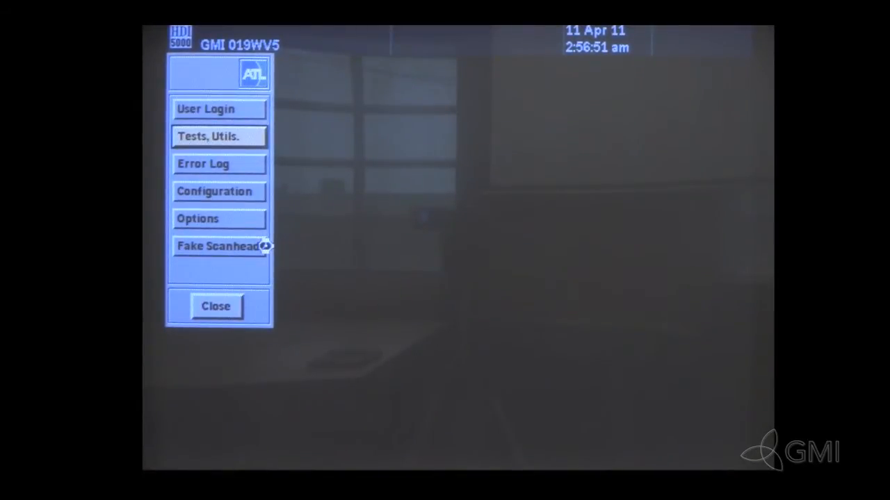
Select the Machine component and choose Comprehensive Test from the Tests & Utils. list.
click(219, 136)
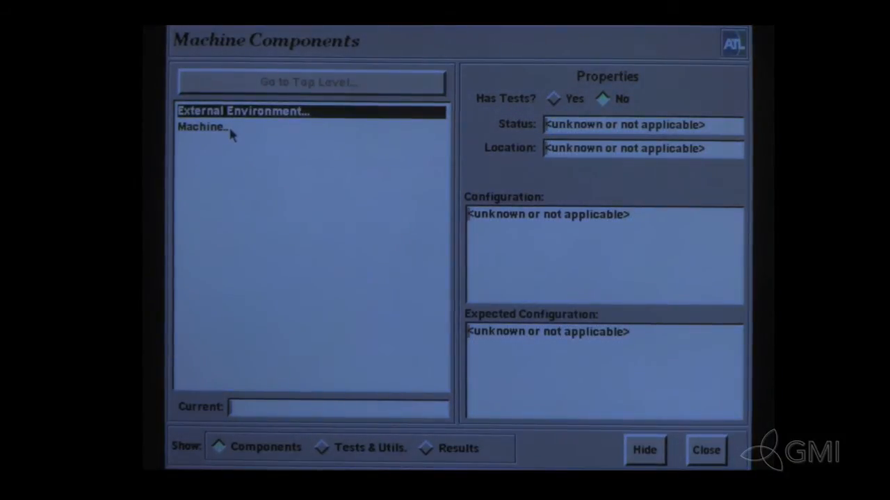
click(203, 128)
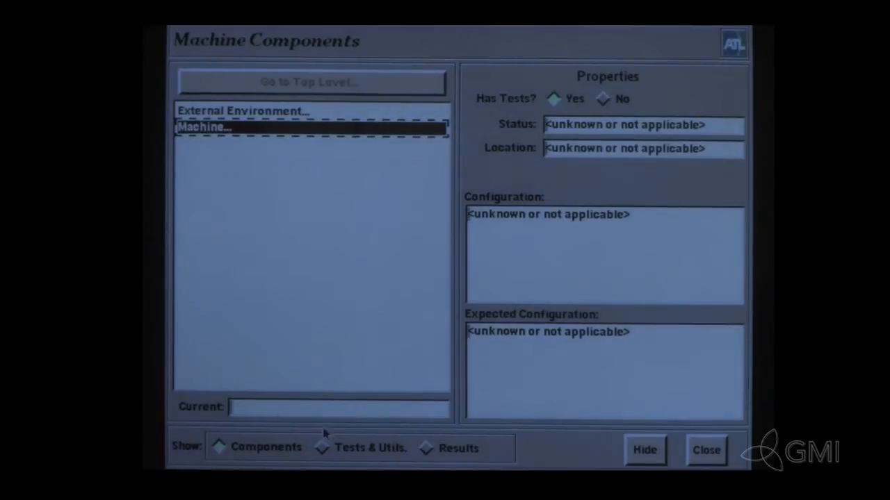
click(322, 447)
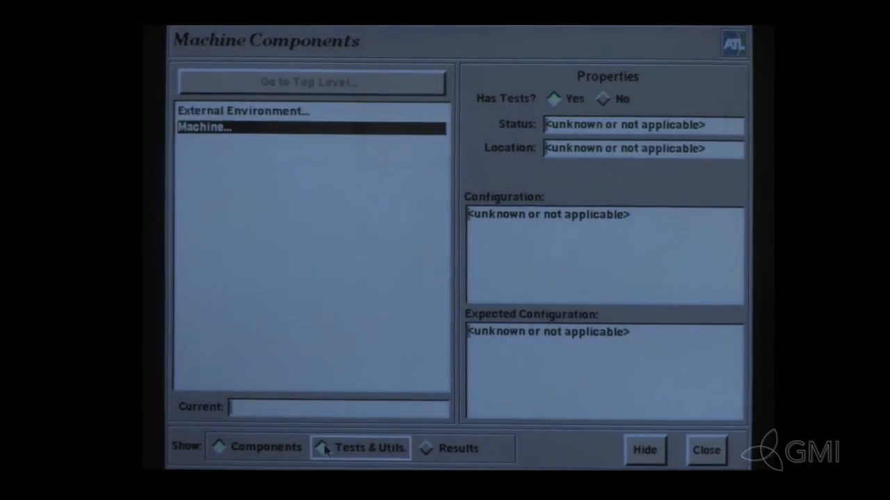
click(323, 447)
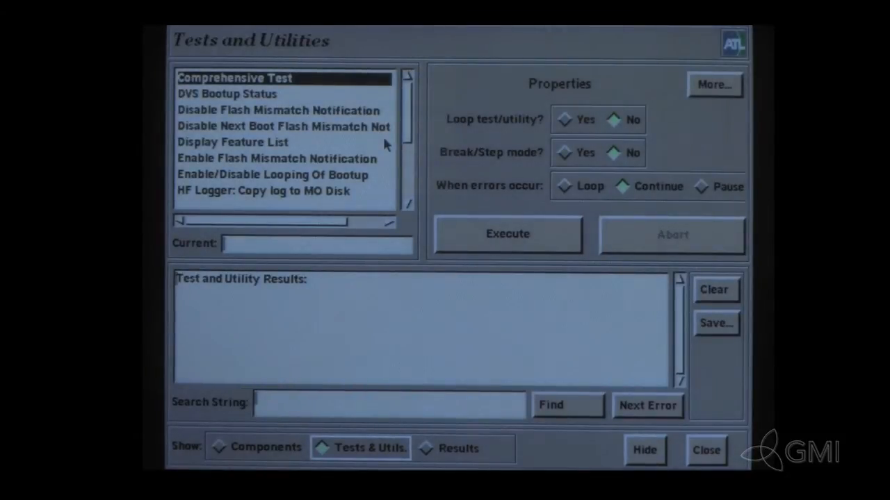
Execute the Comprehensive Test until it reports PASS and close the tests window.
click(508, 233)
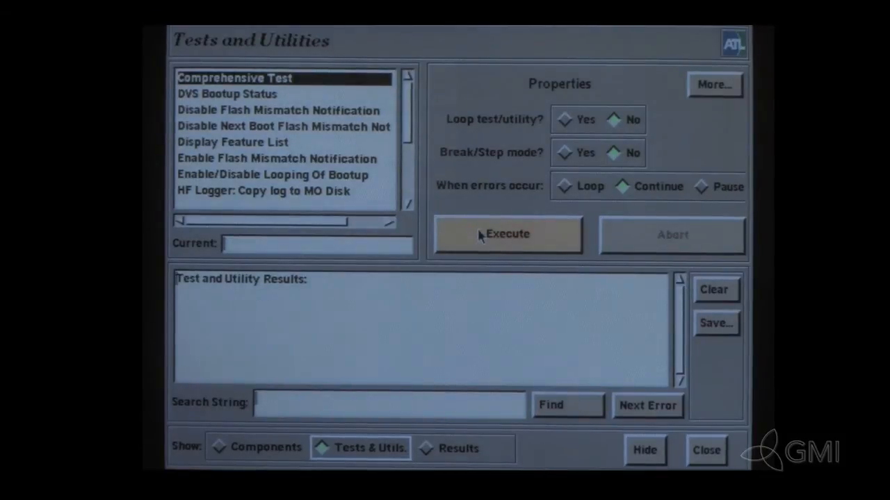
click(508, 234)
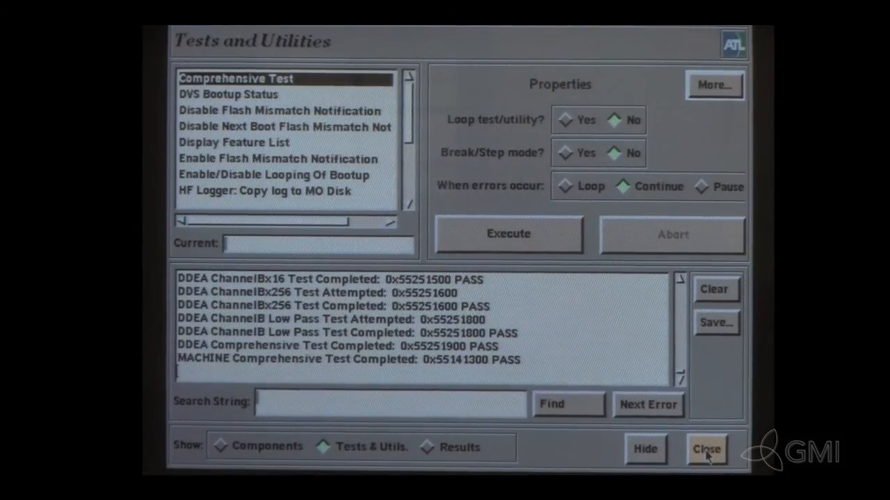
click(706, 451)
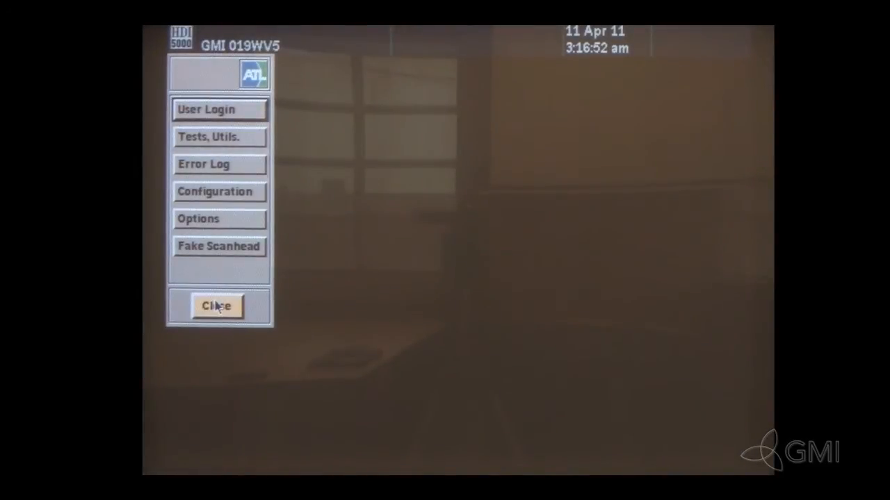
Close the service menu and reboot the machine to apply the changed system parameters.
click(217, 306)
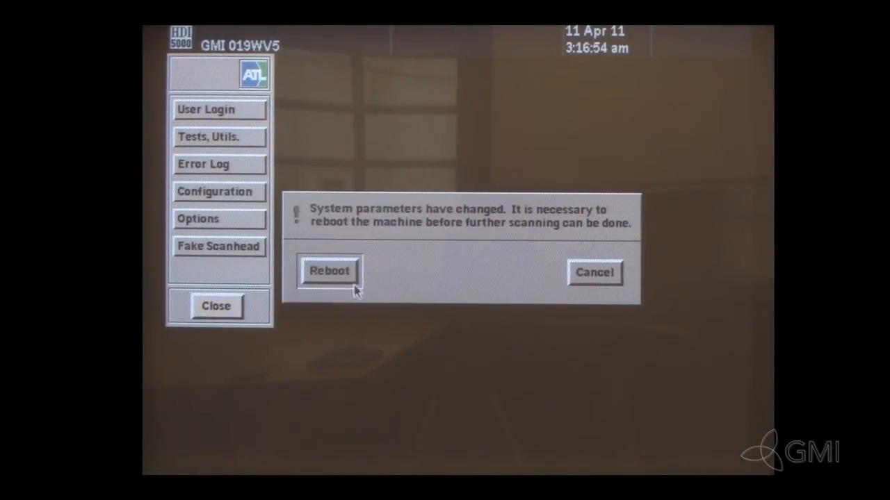
click(328, 271)
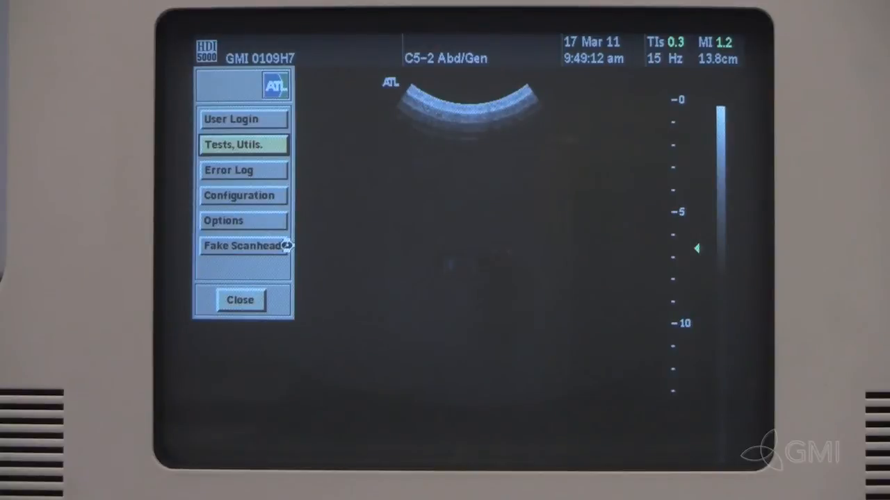
Expand the Machine component tree down to the Control Subsystem's components.
click(241, 144)
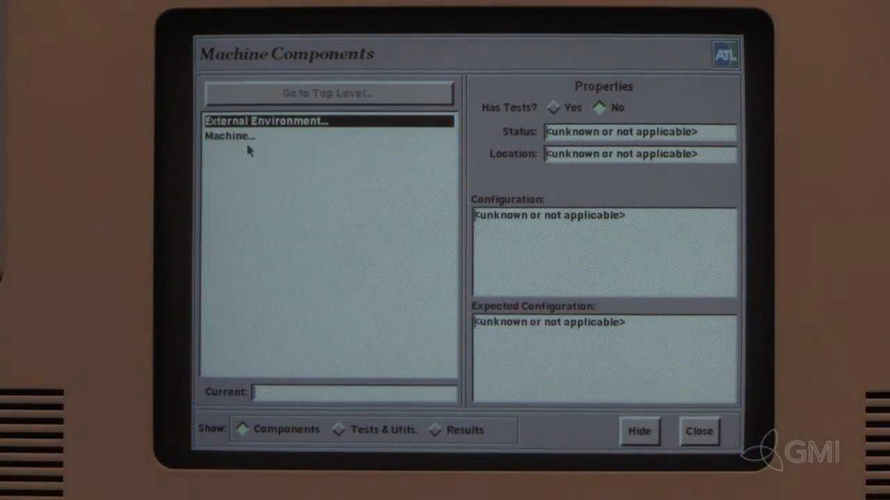
click(229, 137)
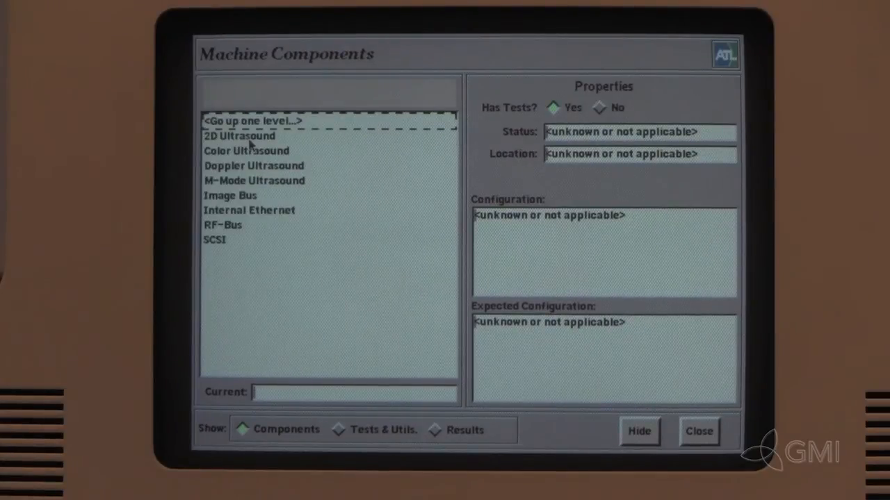
click(239, 136)
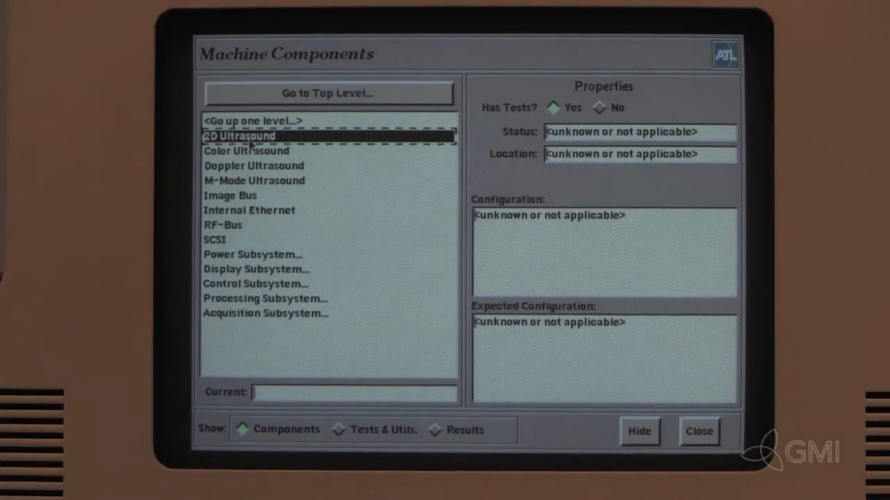
mouse_move(265, 278)
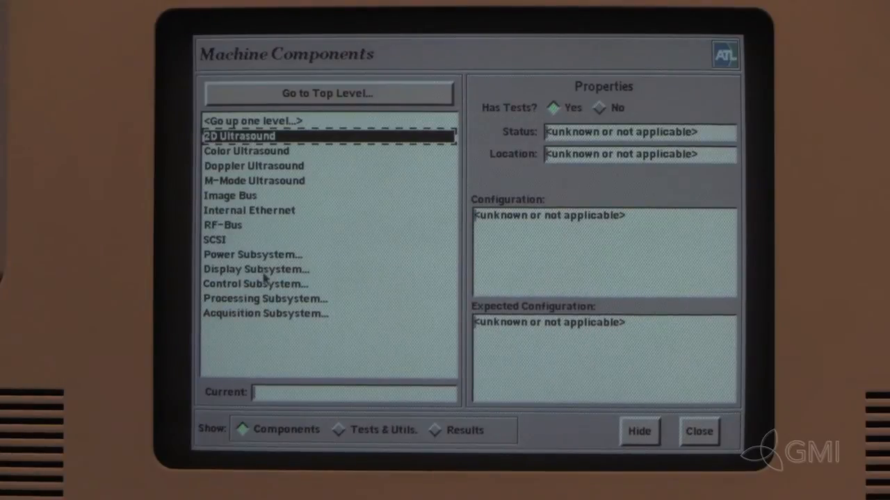
click(256, 283)
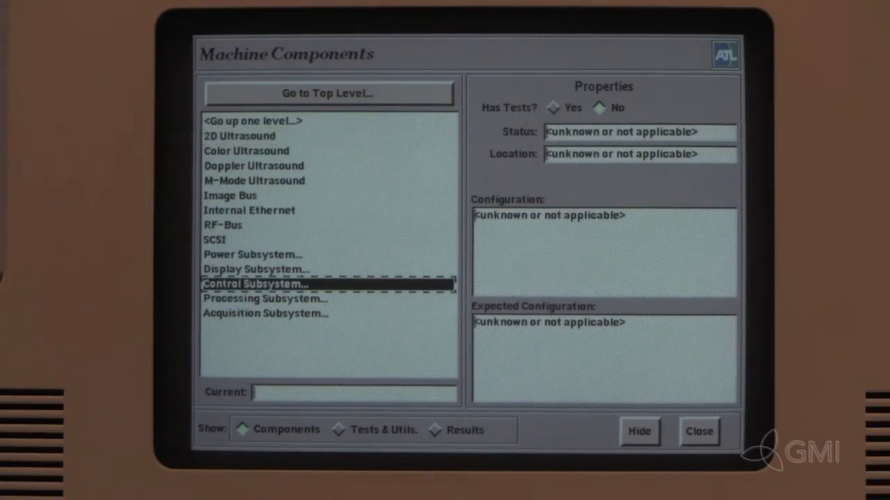
double_click(253, 283)
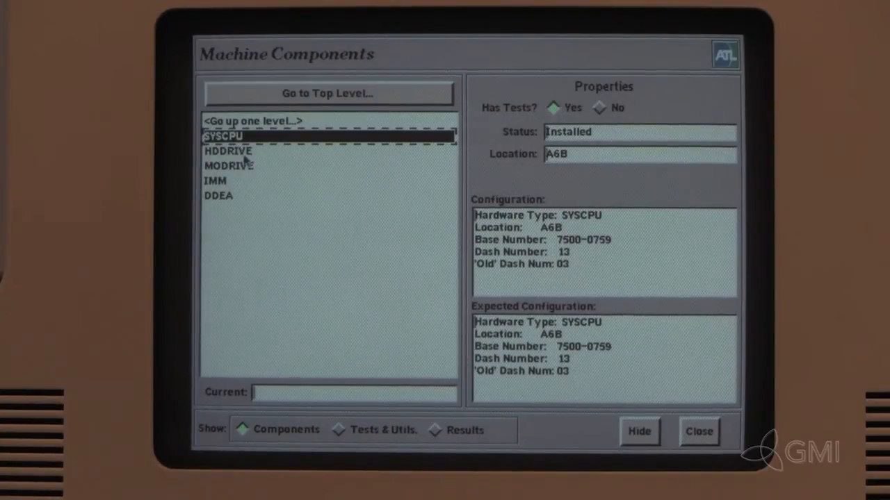
Select the HDDRIVE component and show its available tests and utilities.
click(228, 150)
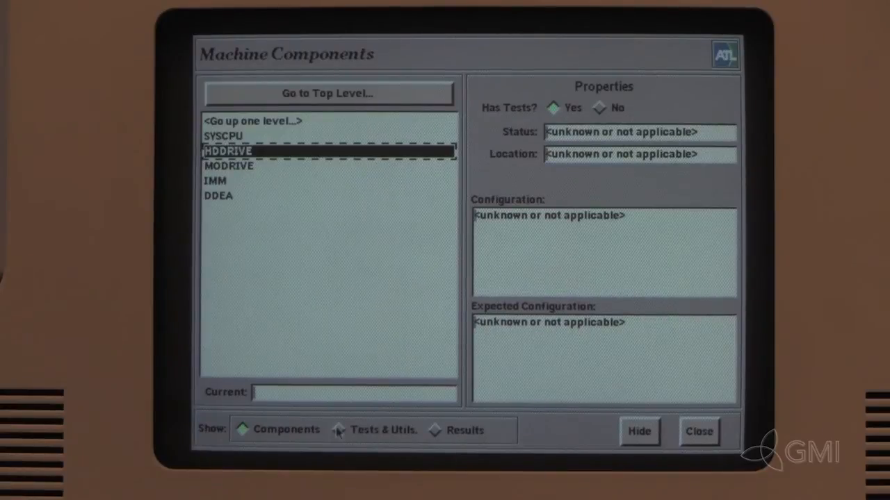
click(337, 429)
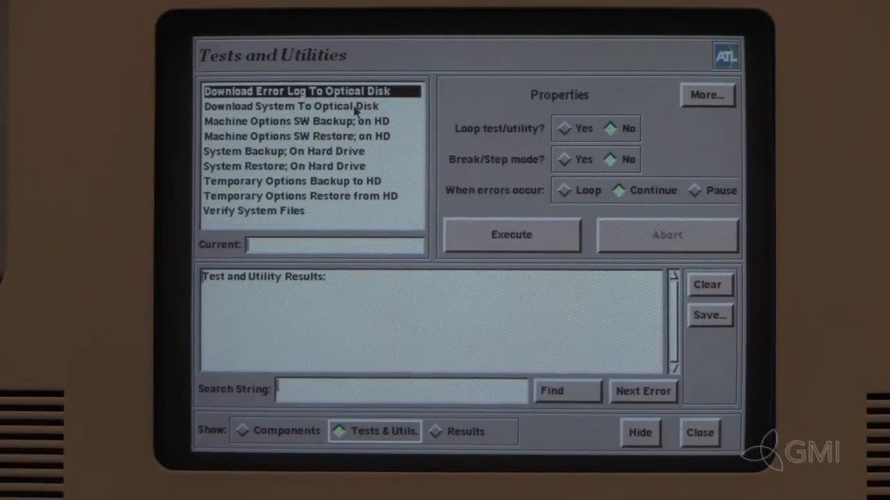
Run Download System To Optical Disk, accepting the erase warning, until it reports PASS.
click(300, 105)
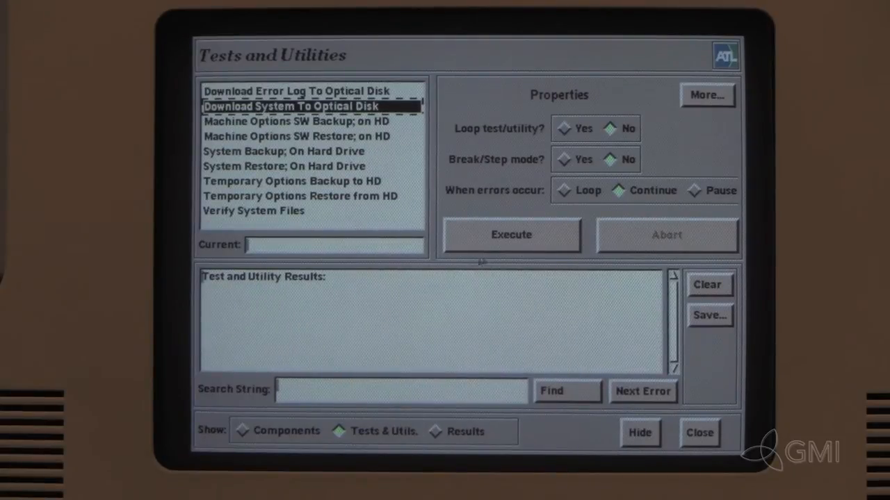
click(510, 235)
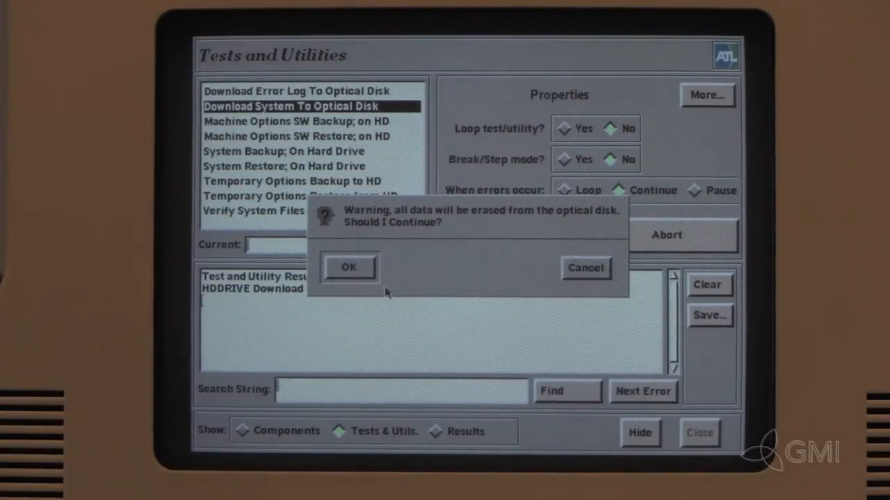
click(349, 267)
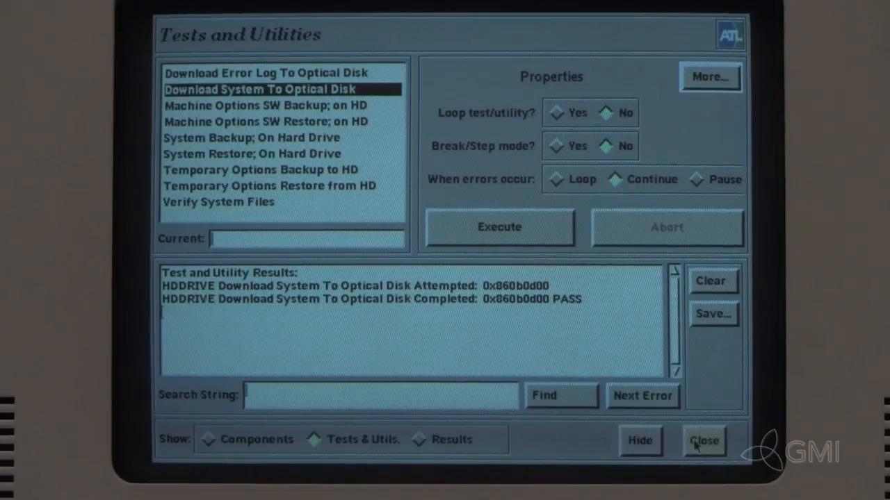
Close the tests window and exit service diagnostics to the reboot prompt.
click(703, 440)
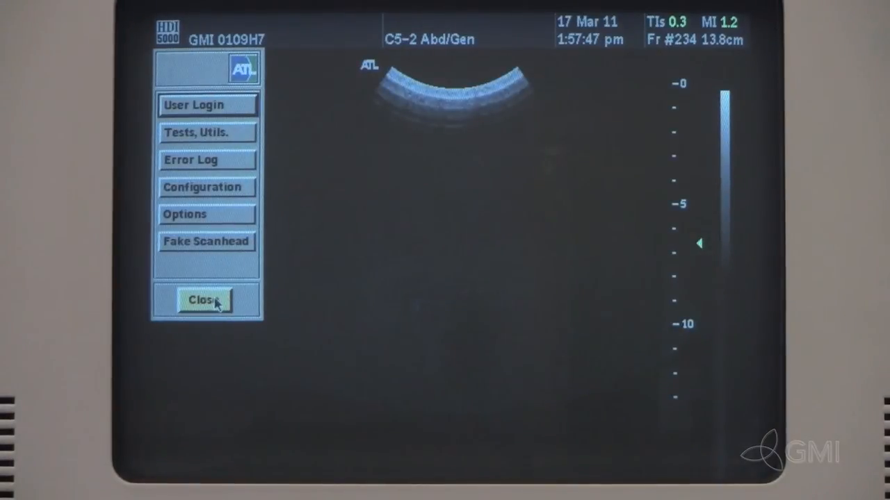
click(202, 301)
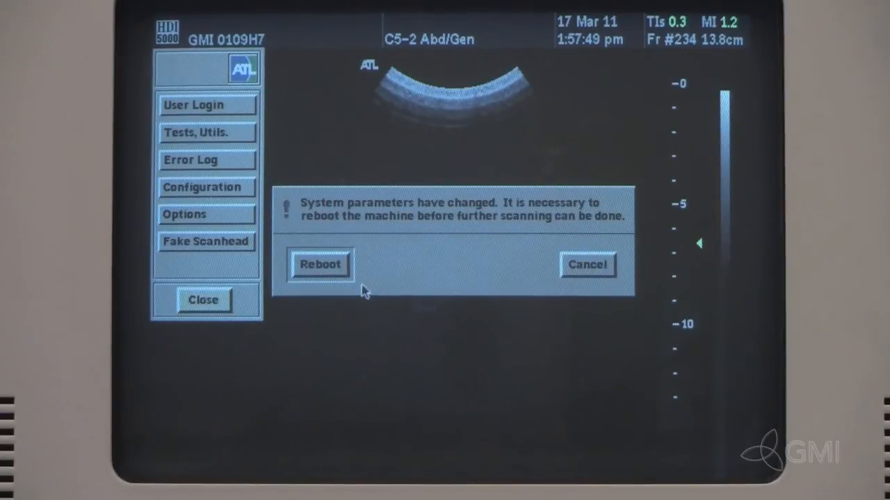